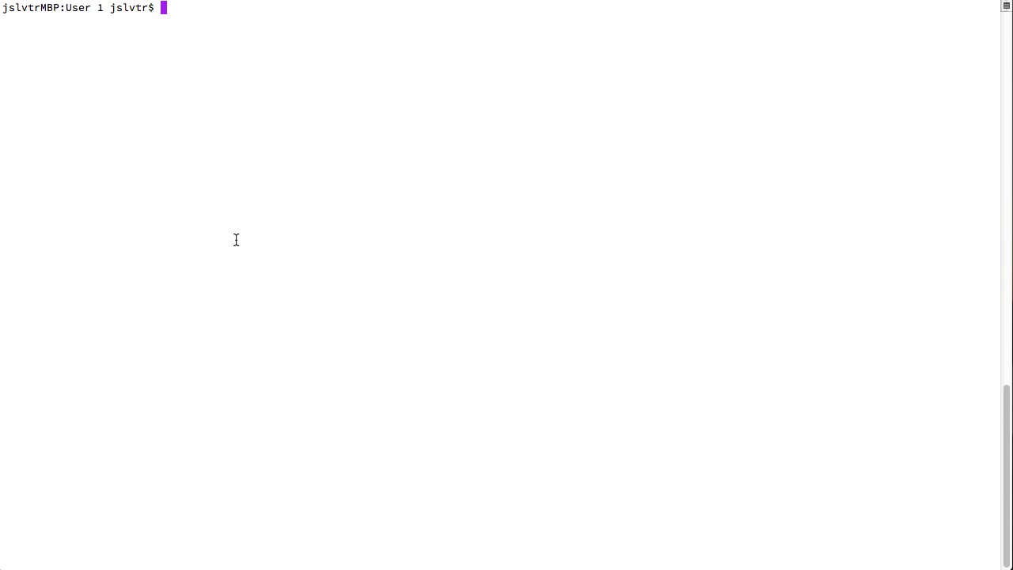
mouse_move(279, 130)
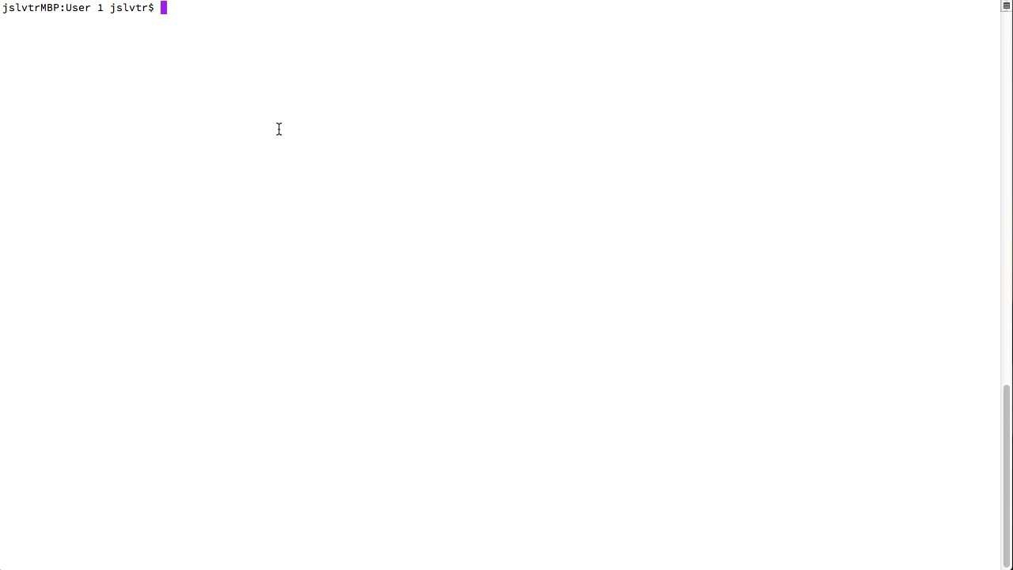
mouse_move(203, 105)
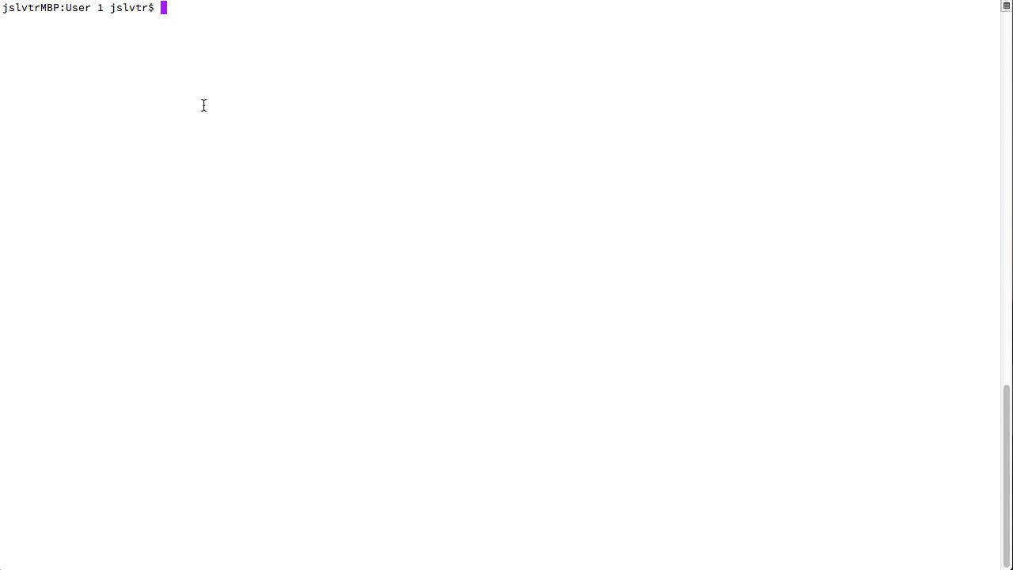
mouse_move(236, 74)
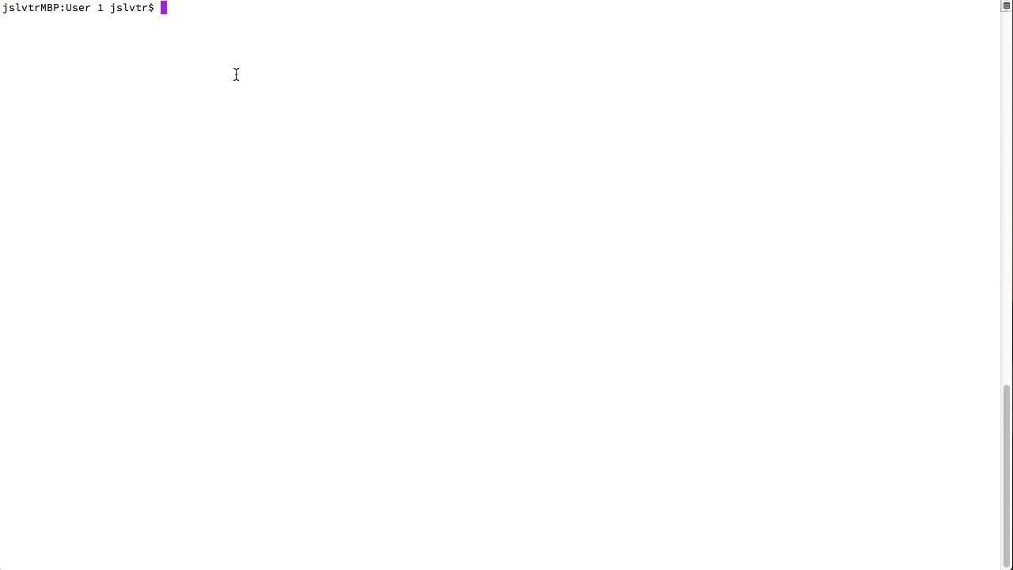
List the Anki profile folder with ls, showing backups, collection.anki2 and related files.
text(ls)
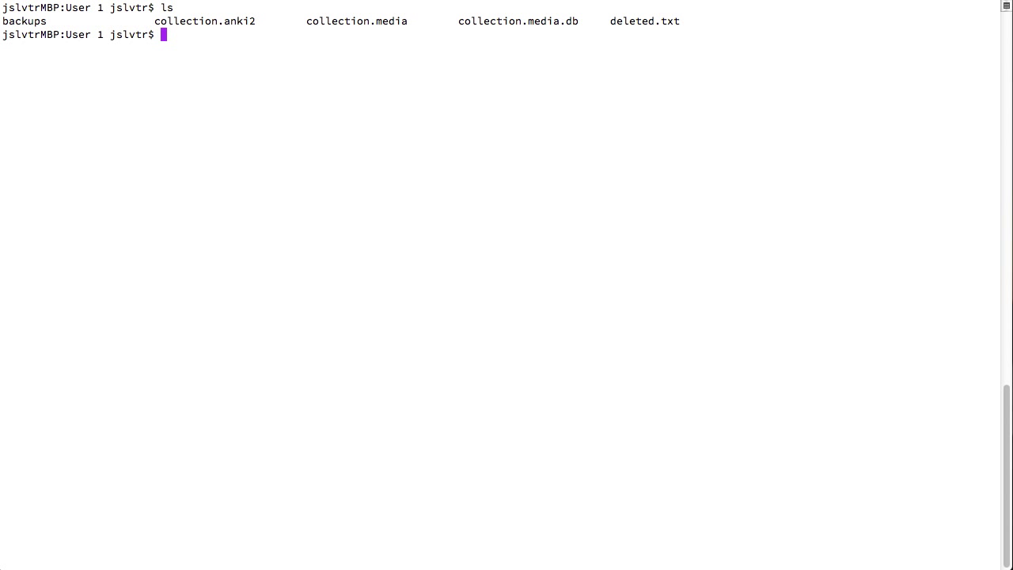
mouse_move(105, 40)
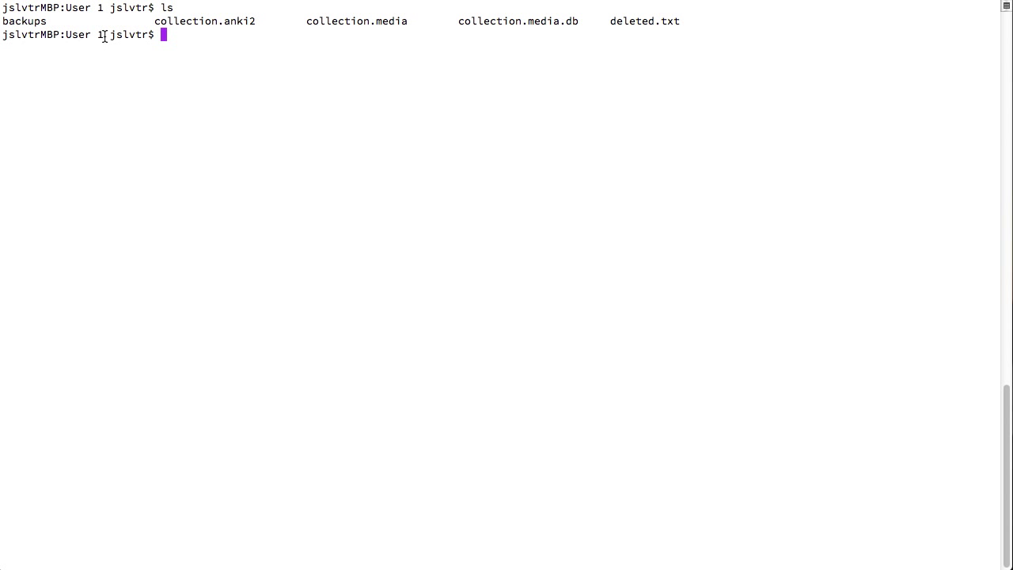
double_click(83, 35)
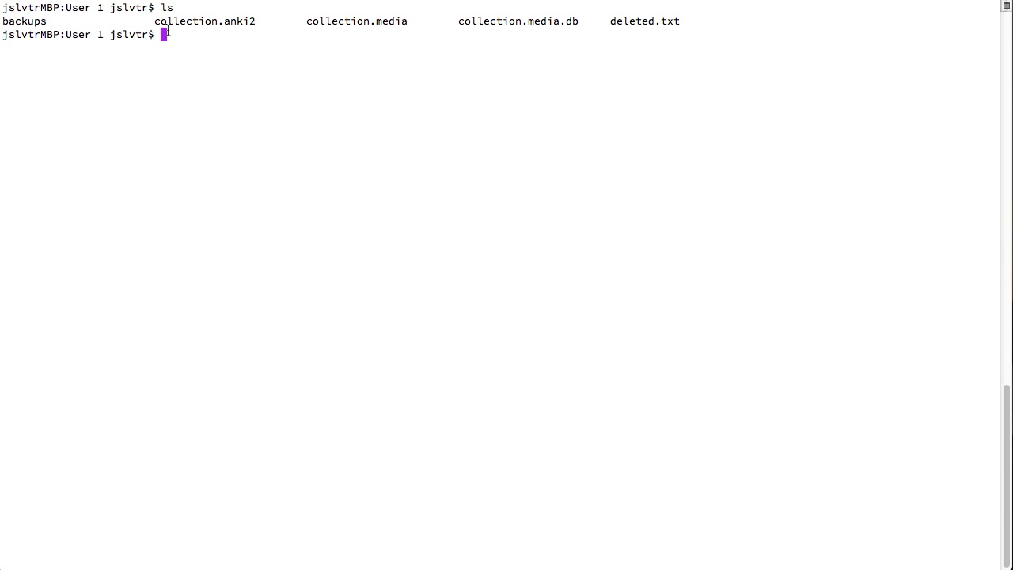
mouse_move(517, 59)
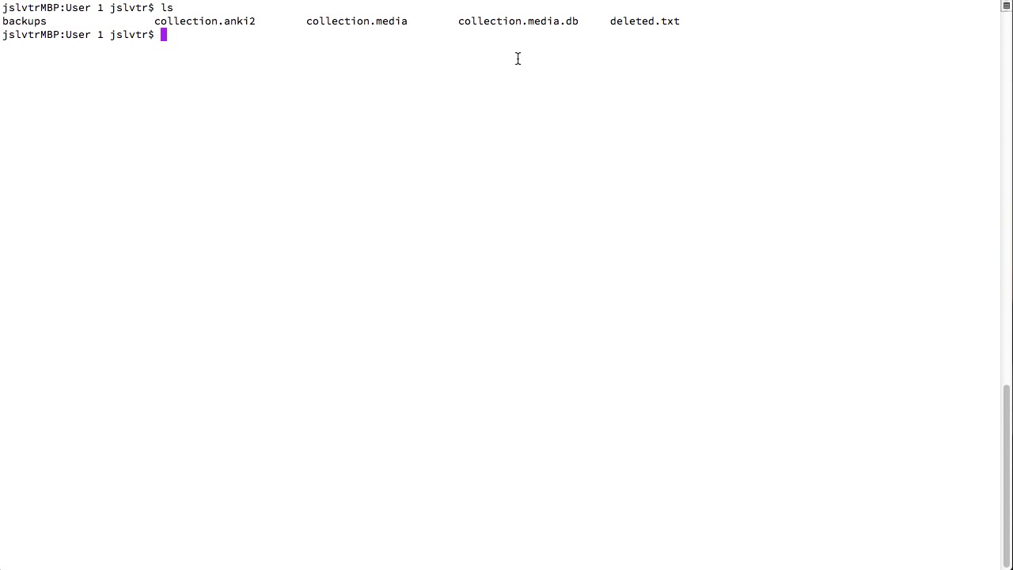
mouse_move(513, 58)
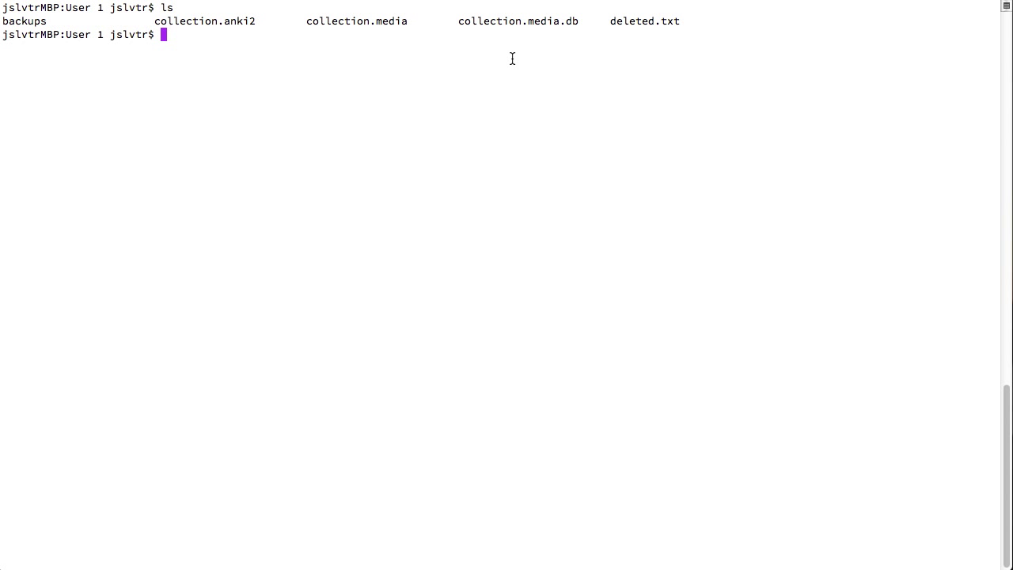
Run ls -l and point out the owner and staff group in the backups row.
text(ls -a)
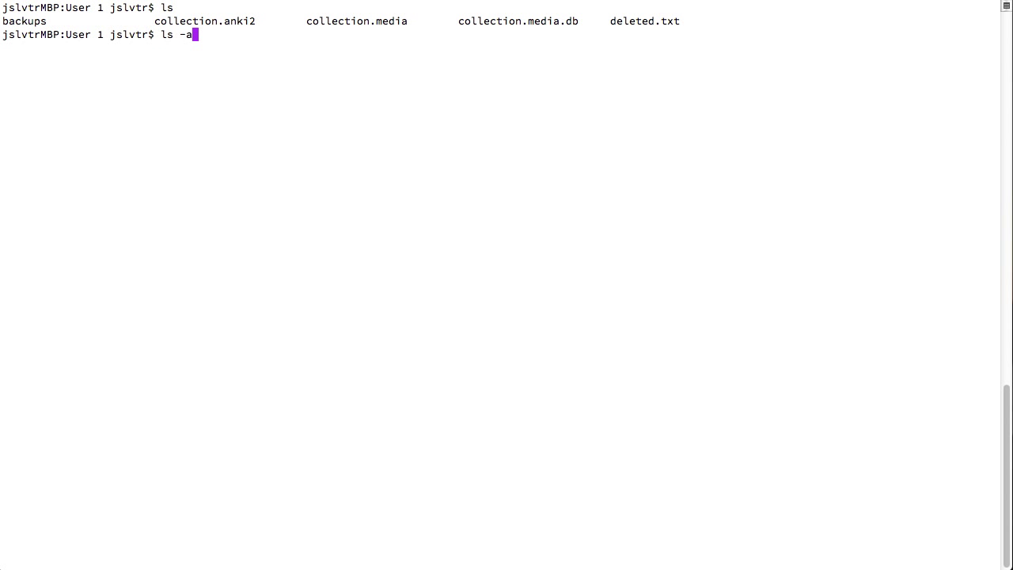
text(l)
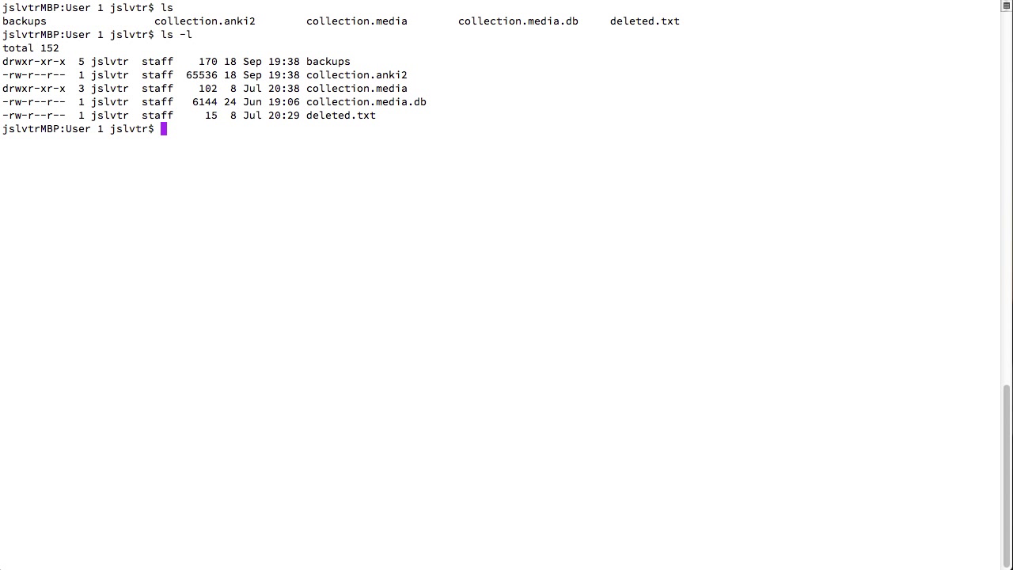
mouse_move(282, 16)
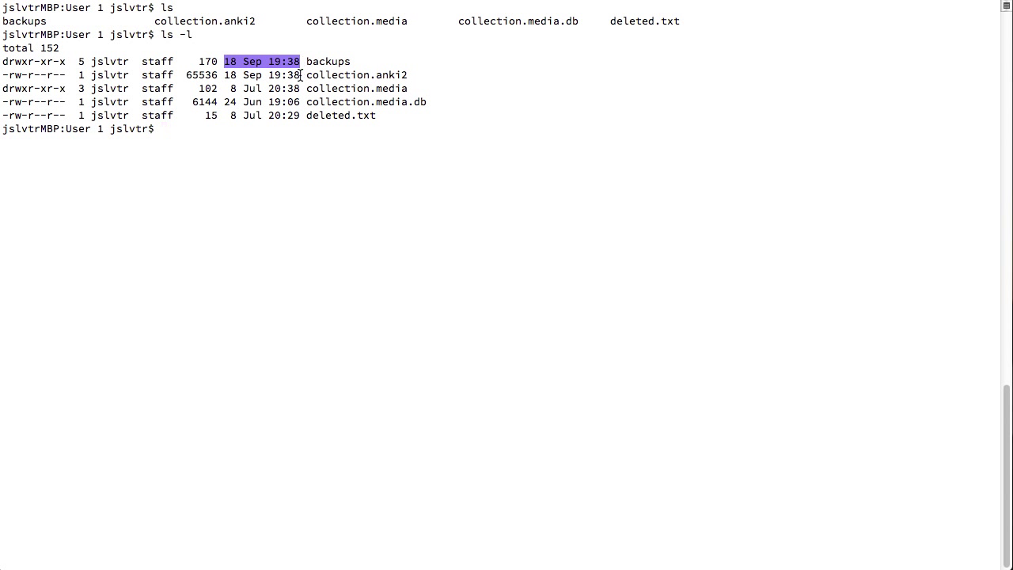
mouse_move(266, 41)
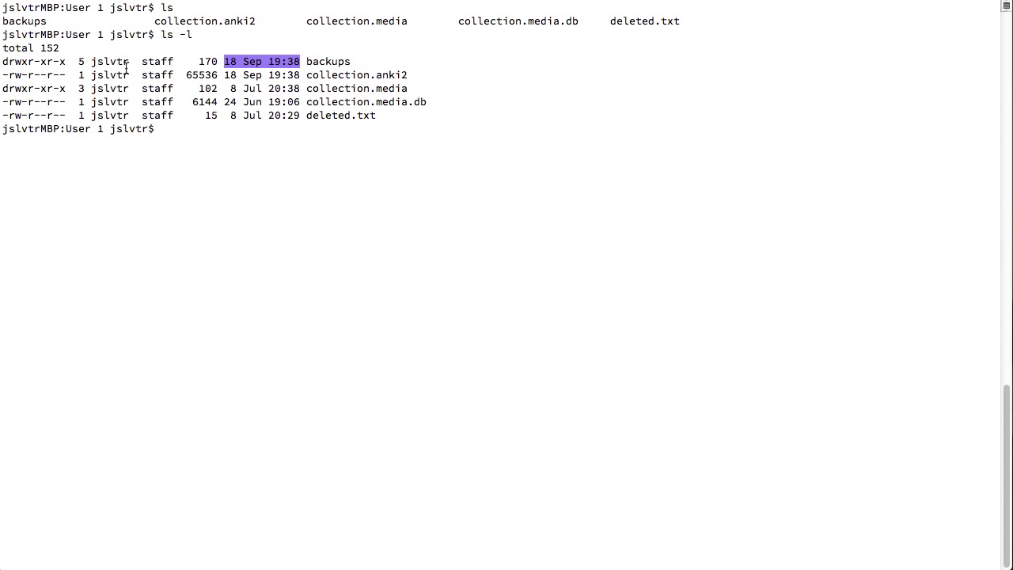
double_click(111, 61)
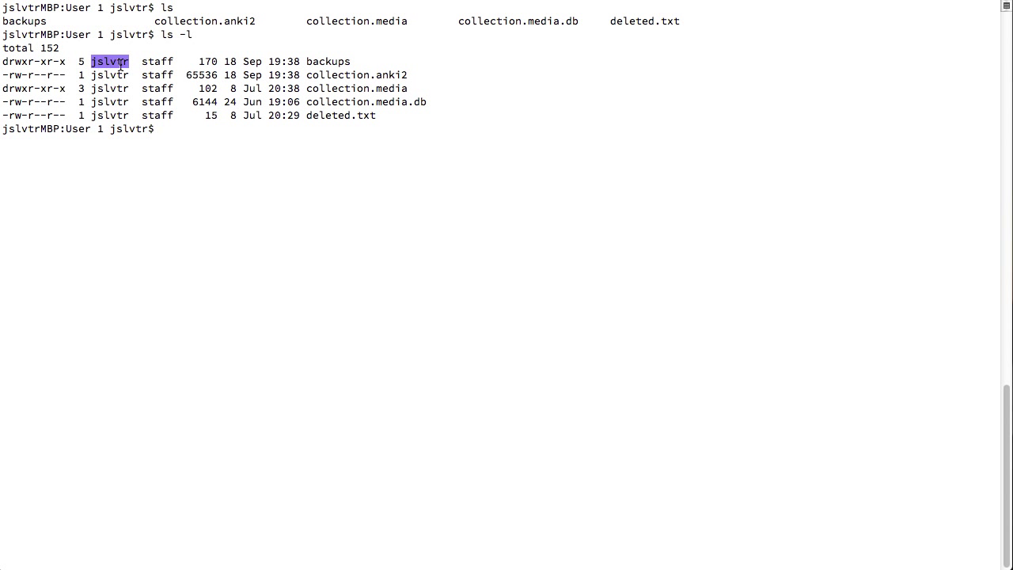
mouse_move(123, 42)
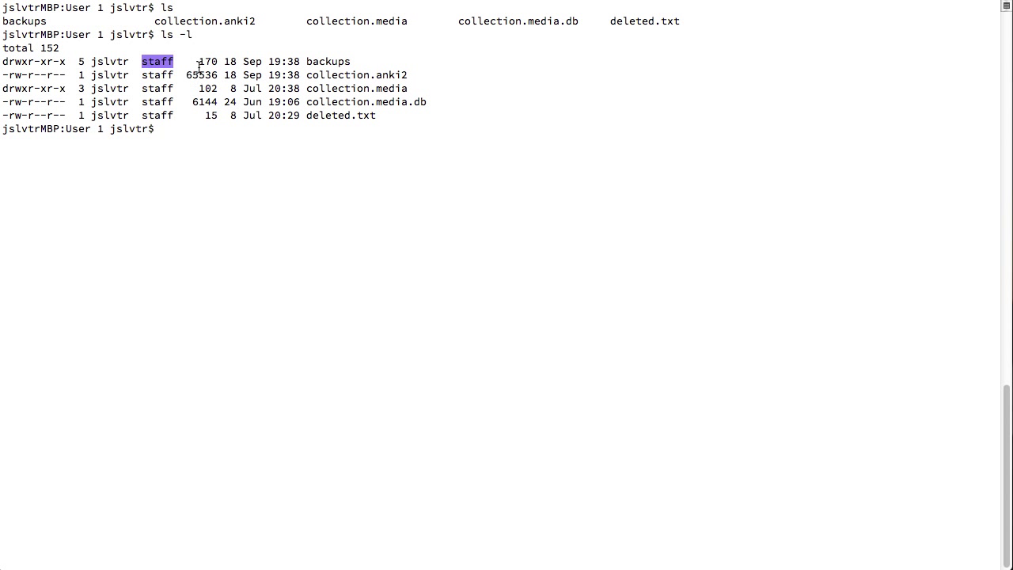
double_click(206, 88)
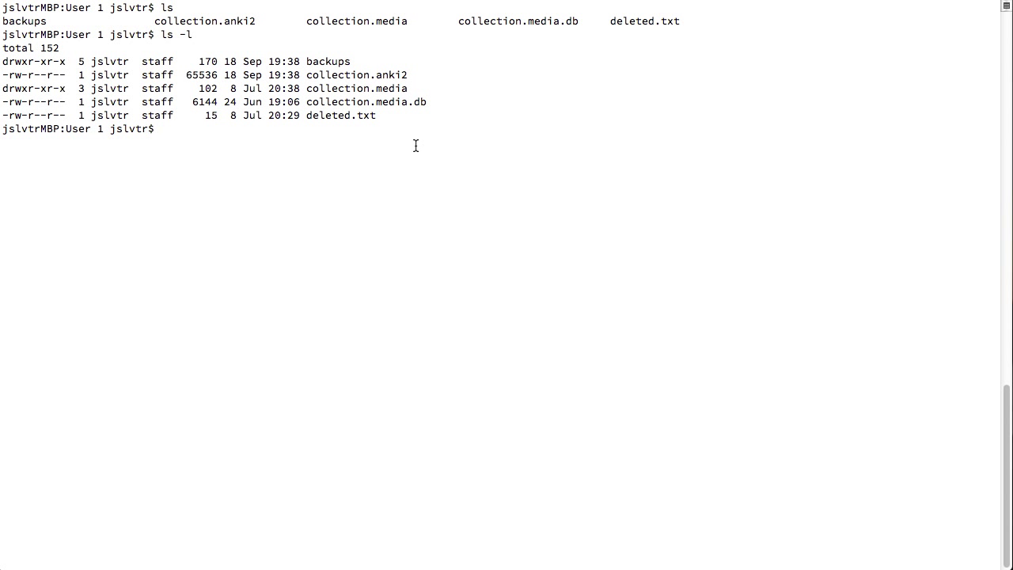
List hidden entries with ls -a, revealing ., .. and .DS_Store.
text(ls -a)
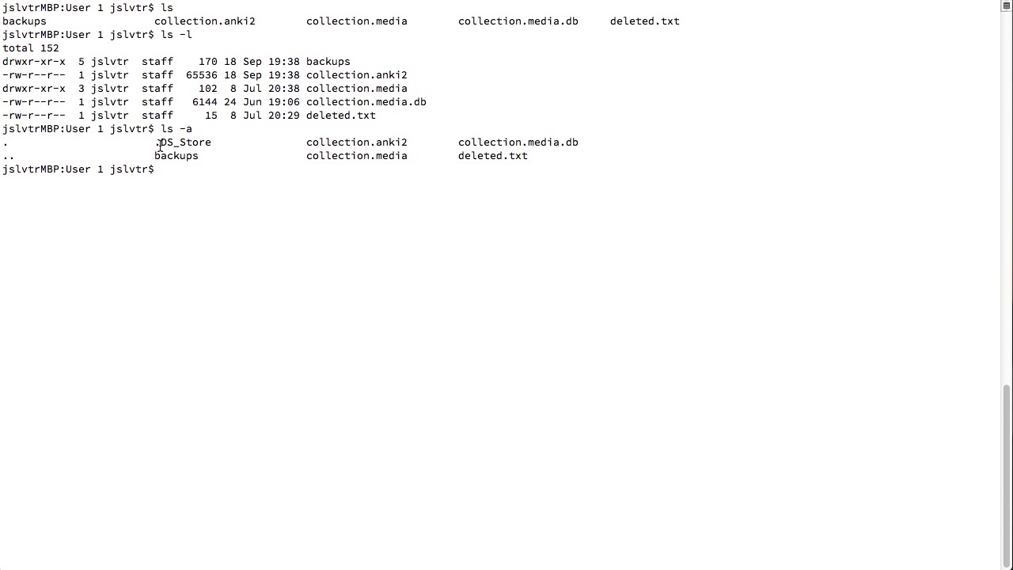
double_click(183, 142)
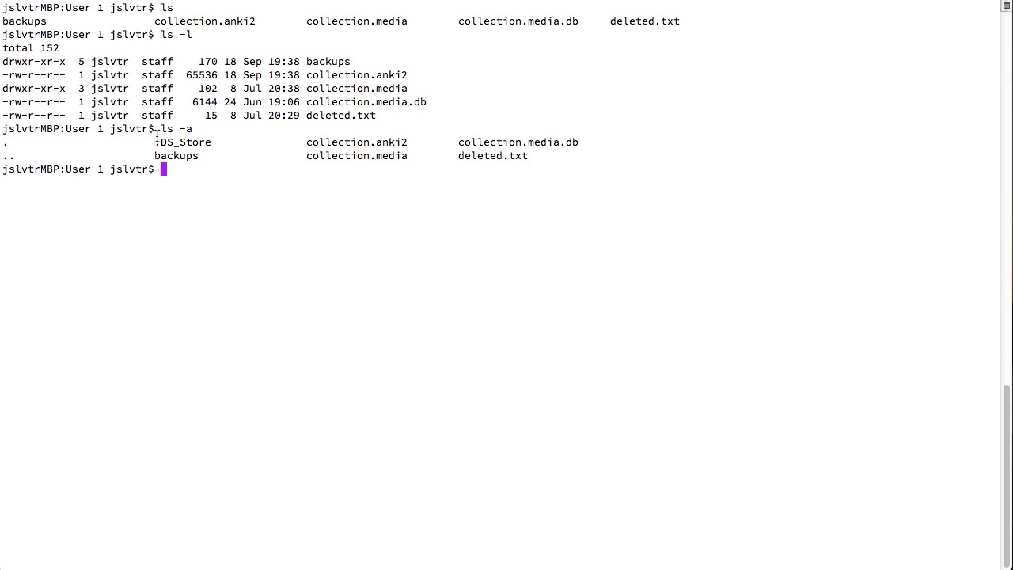
mouse_move(186, 168)
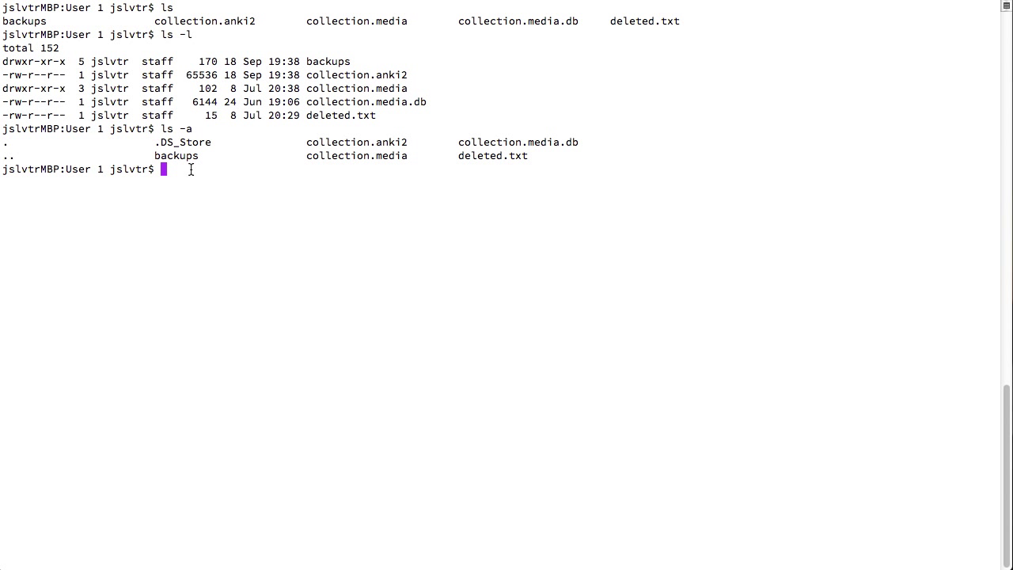
Run ls -al for a detailed listing of all entries including .DS_Store (total 168).
text(ls)
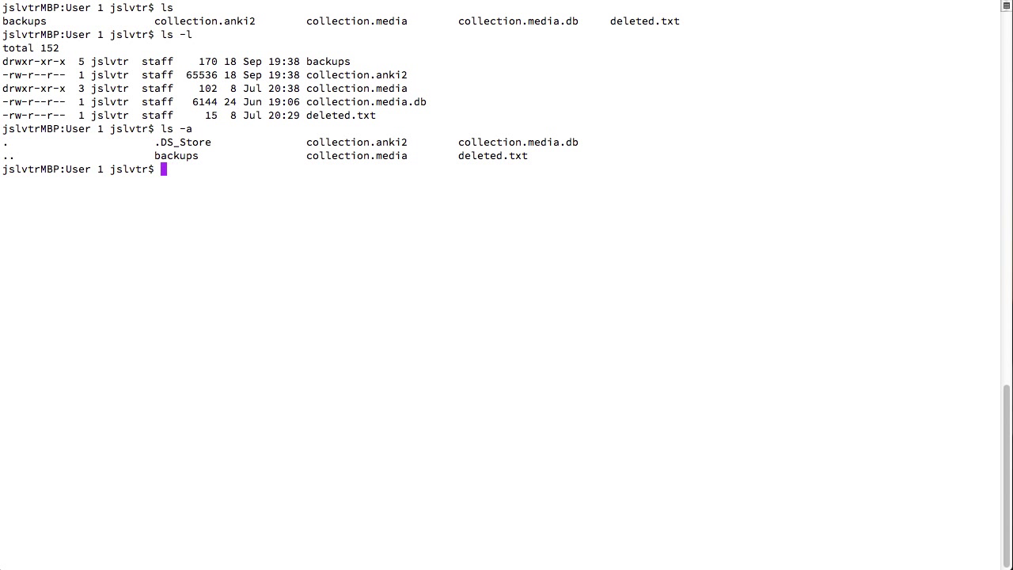
text(ls -)
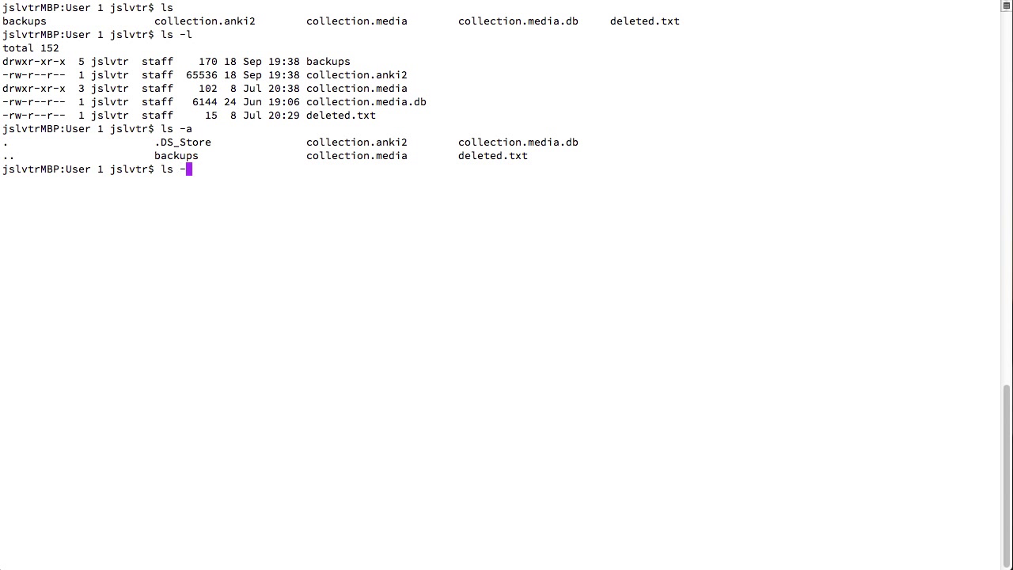
text(al)
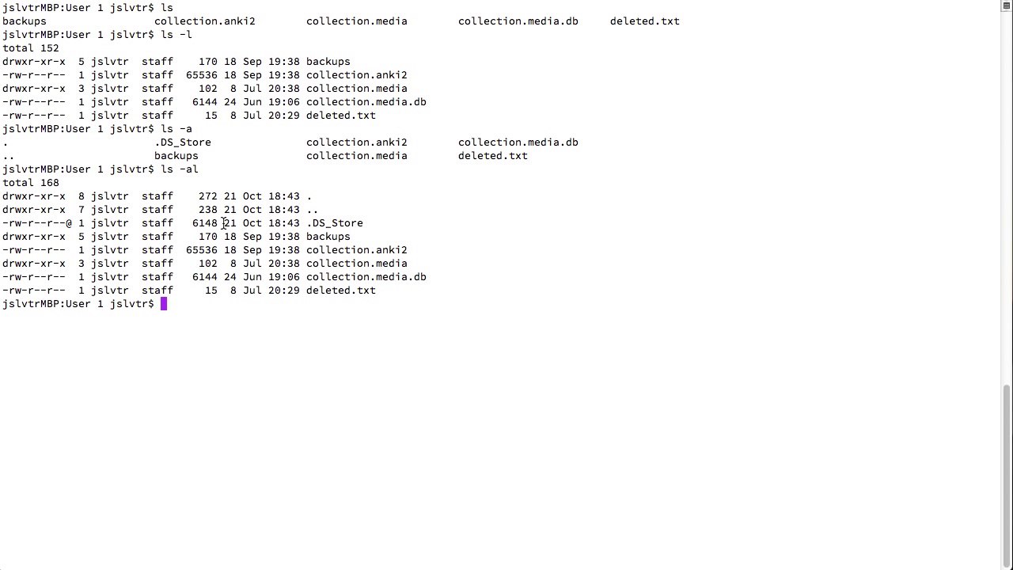
double_click(333, 222)
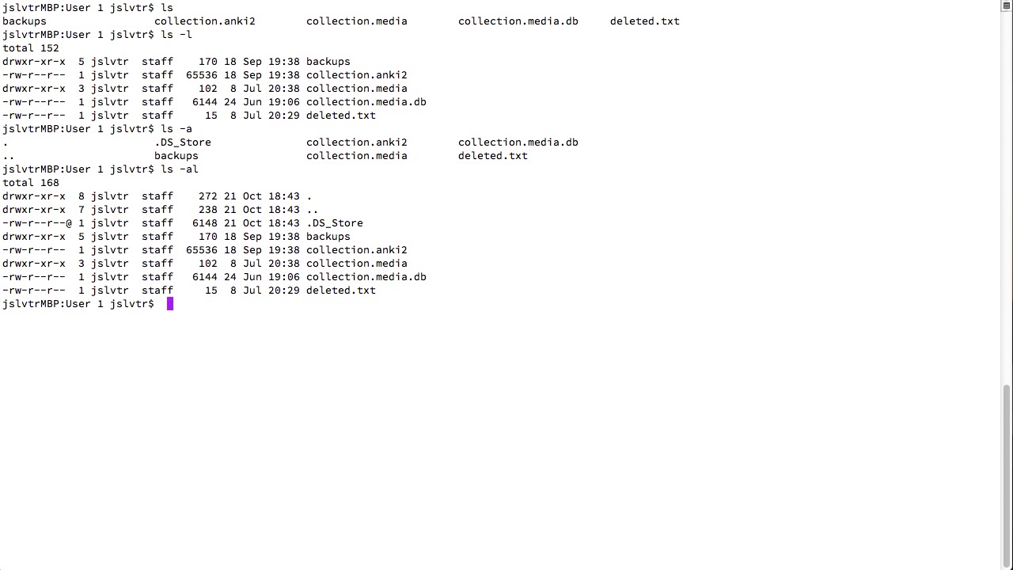
text(cd)
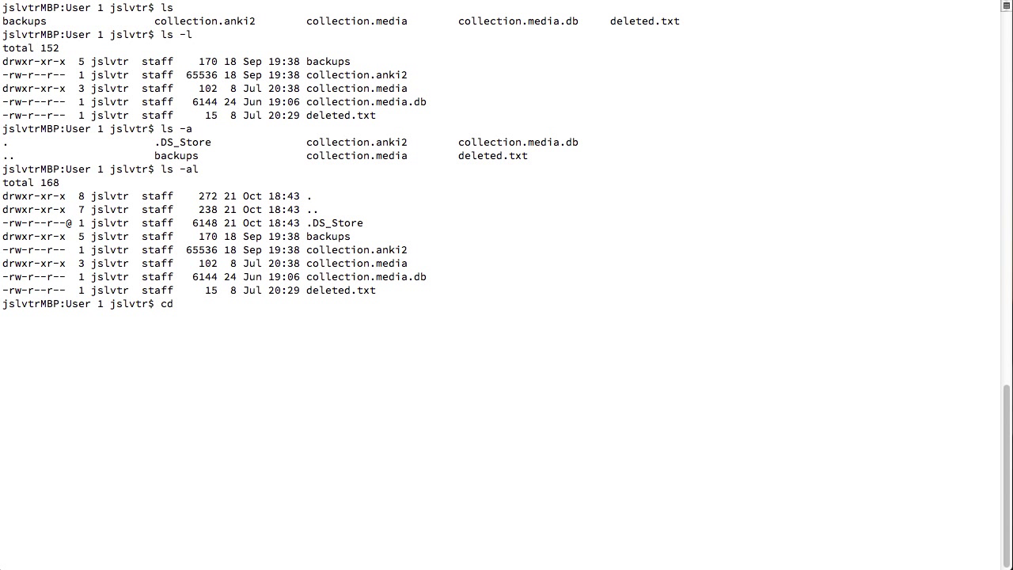
Move up with cd .. and list the Anki folder, pointing out User 1.
text(..)
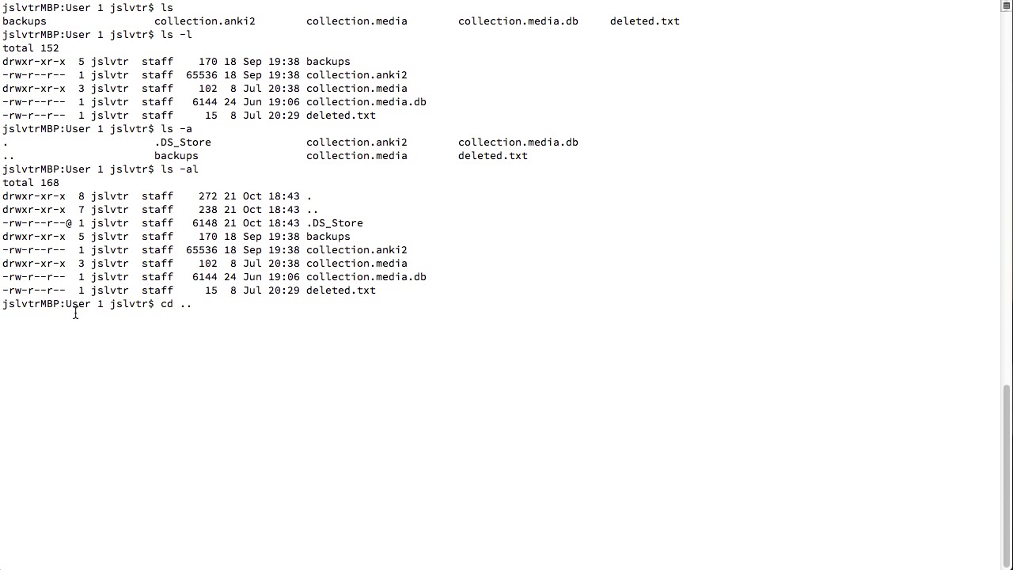
double_click(312, 209)
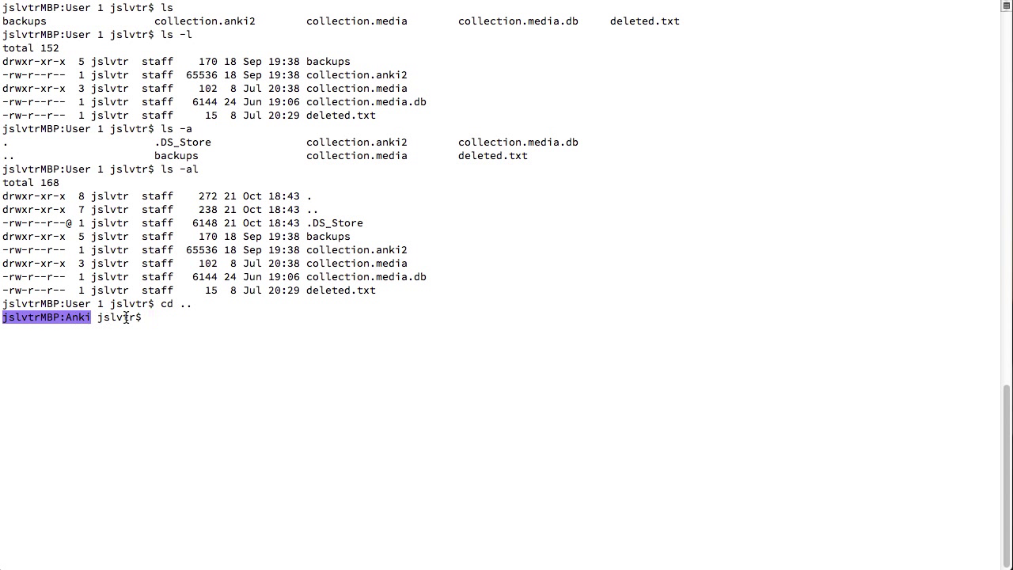
text(ls)
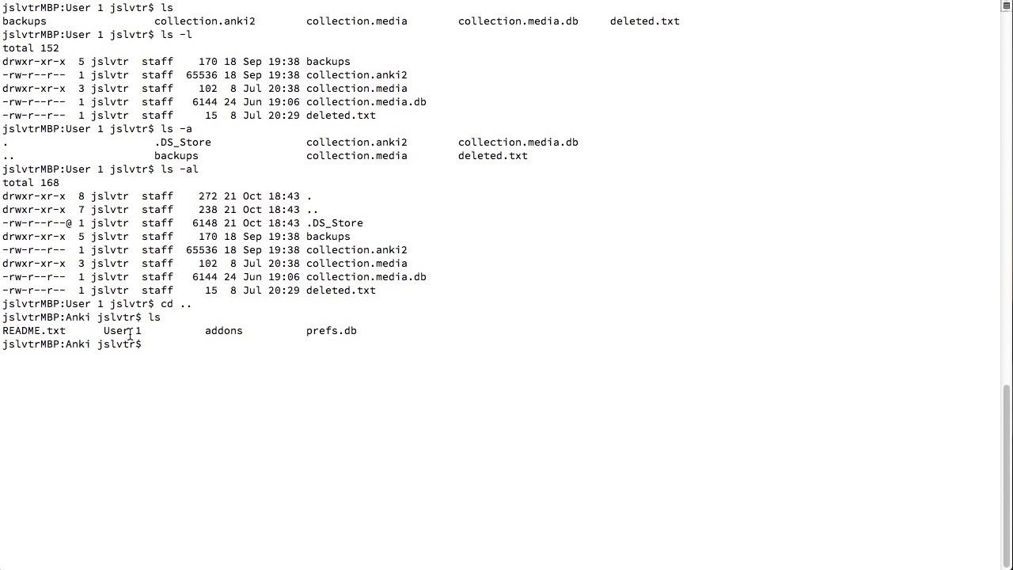
double_click(114, 331)
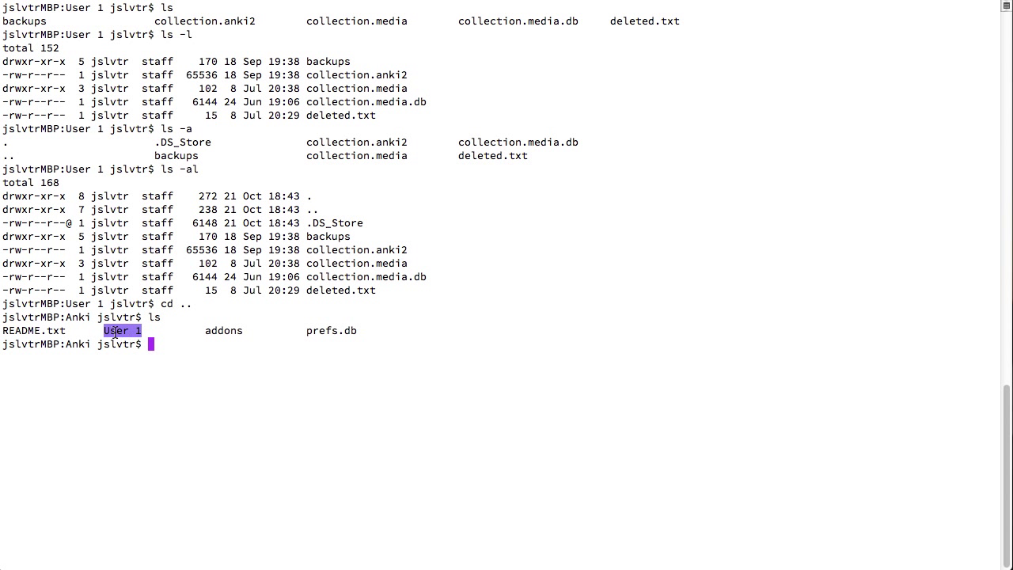
mouse_move(93, 317)
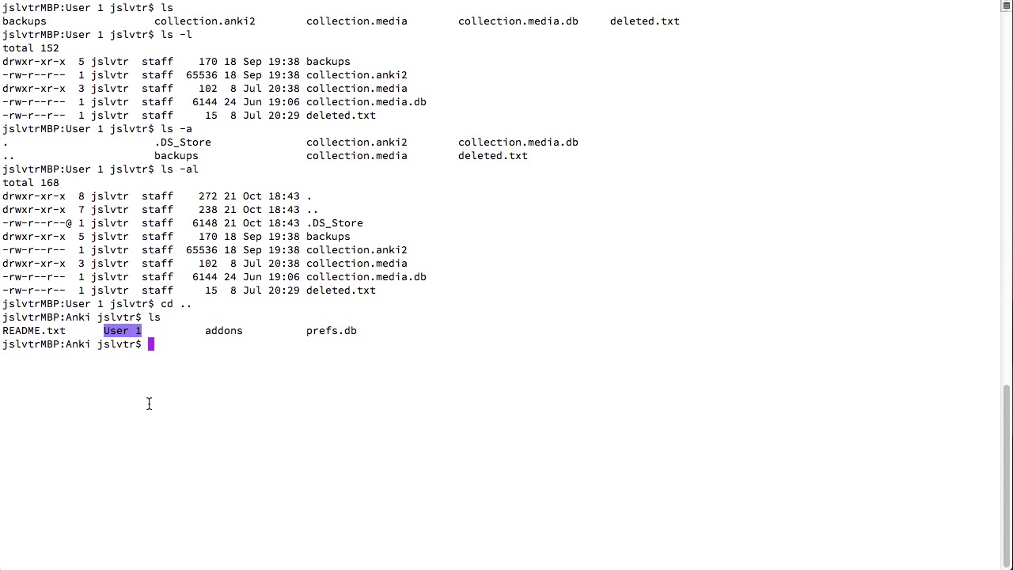
mouse_move(161, 374)
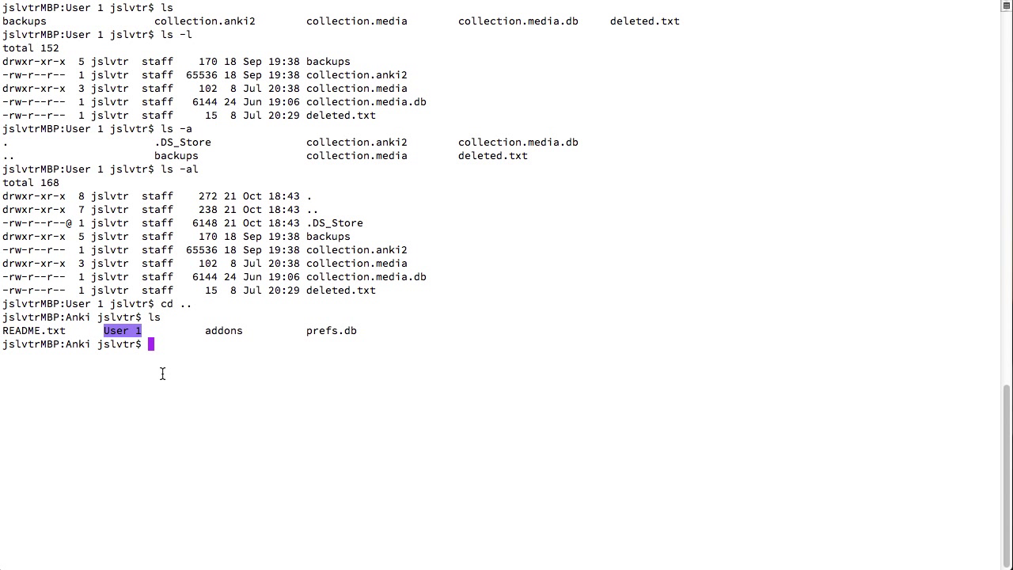
Print /Users/jslvtr/Documents/Anki with pwd, then go up two levels with cd ../..
text(pwd)
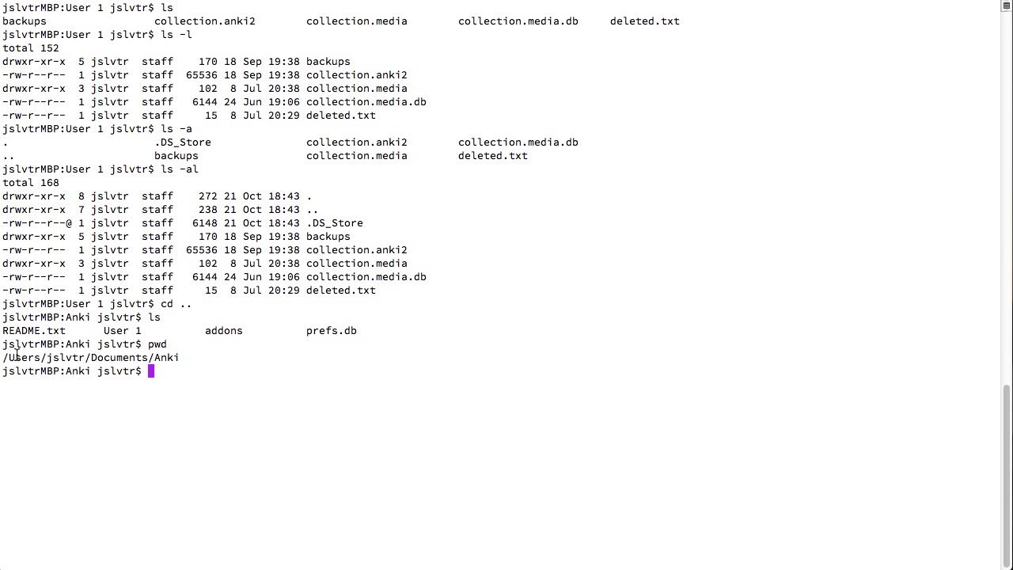
double_click(119, 357)
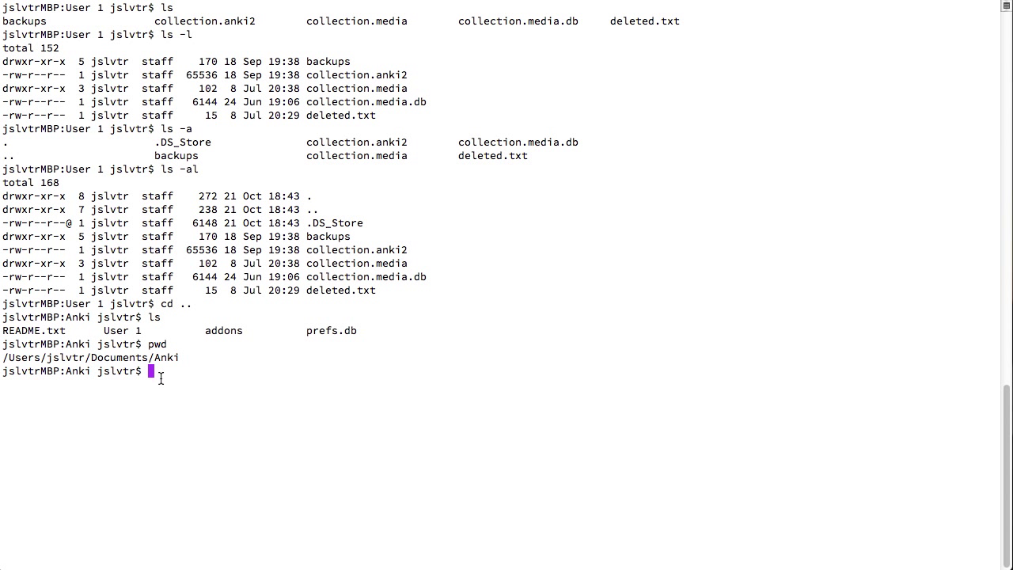
mouse_move(211, 372)
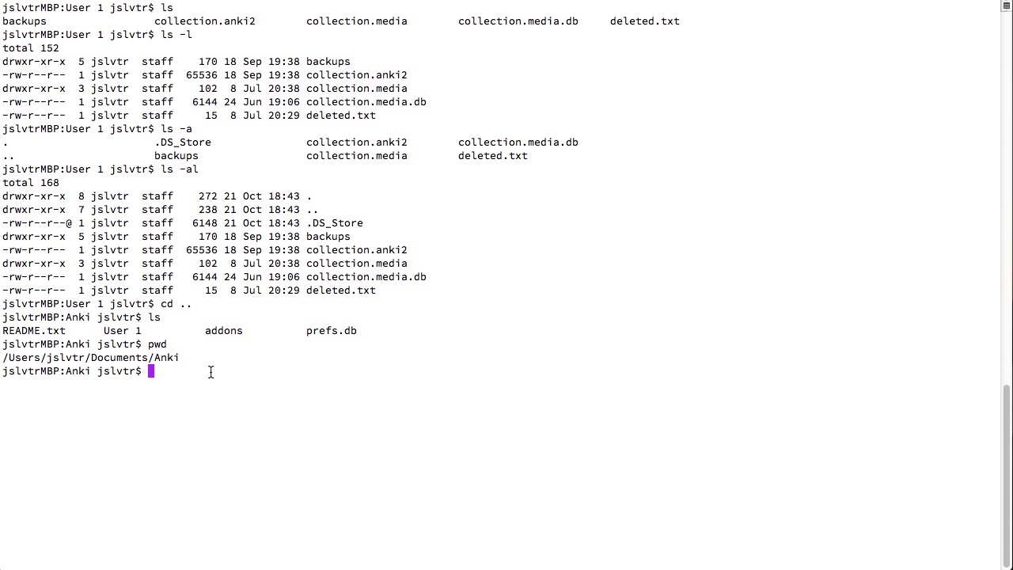
double_click(119, 358)
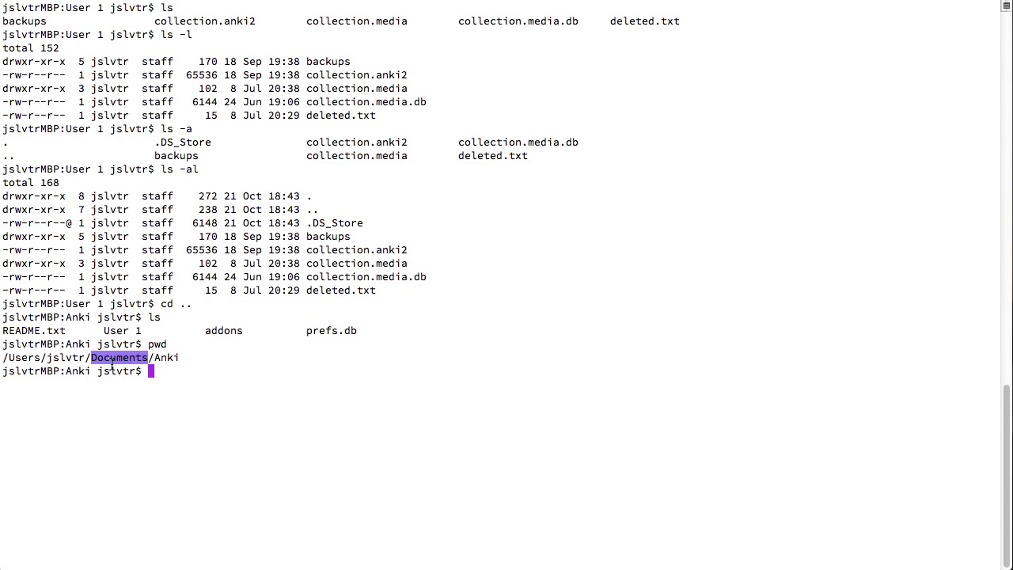
double_click(65, 358)
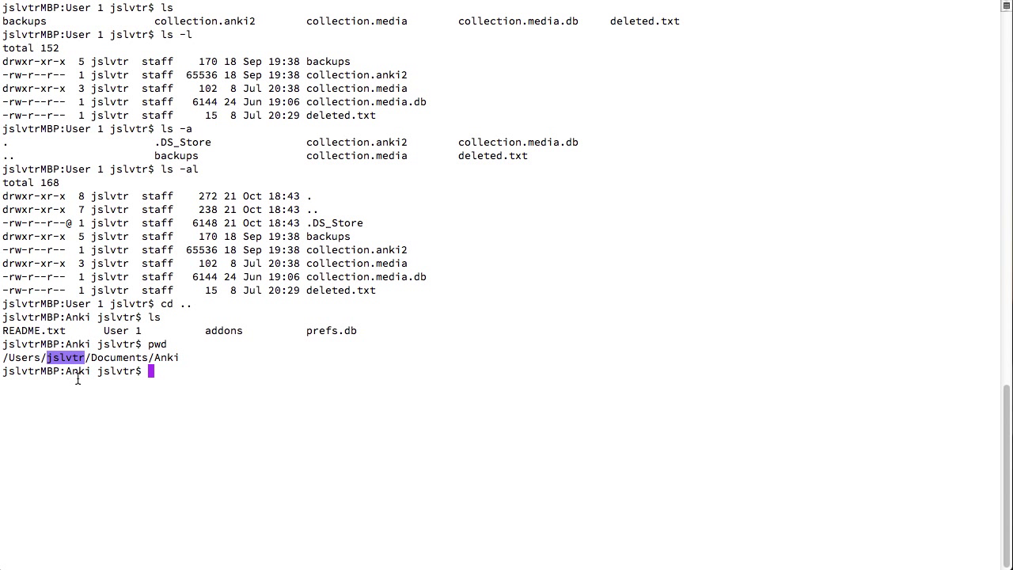
text(cd)
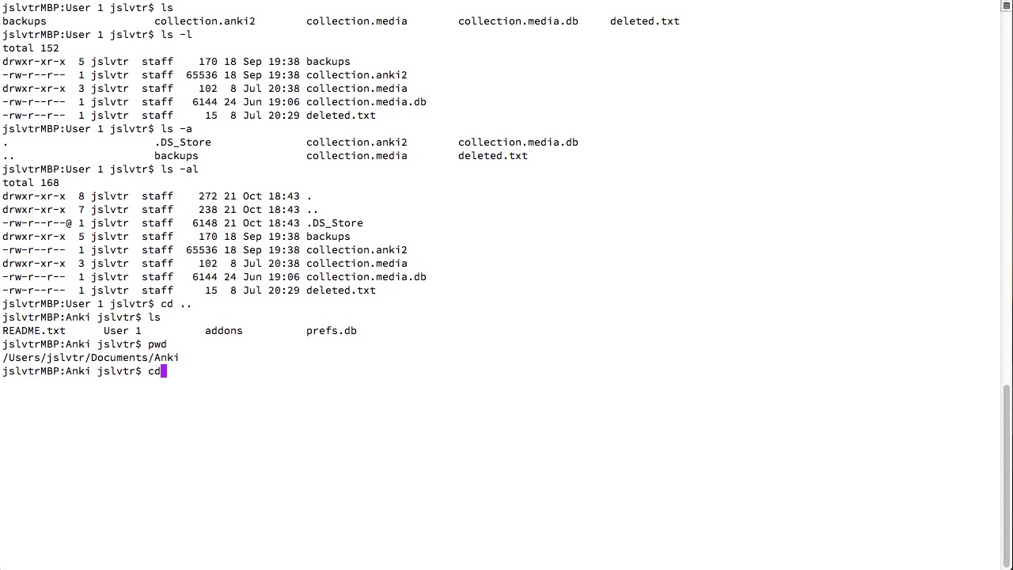
text(../..)
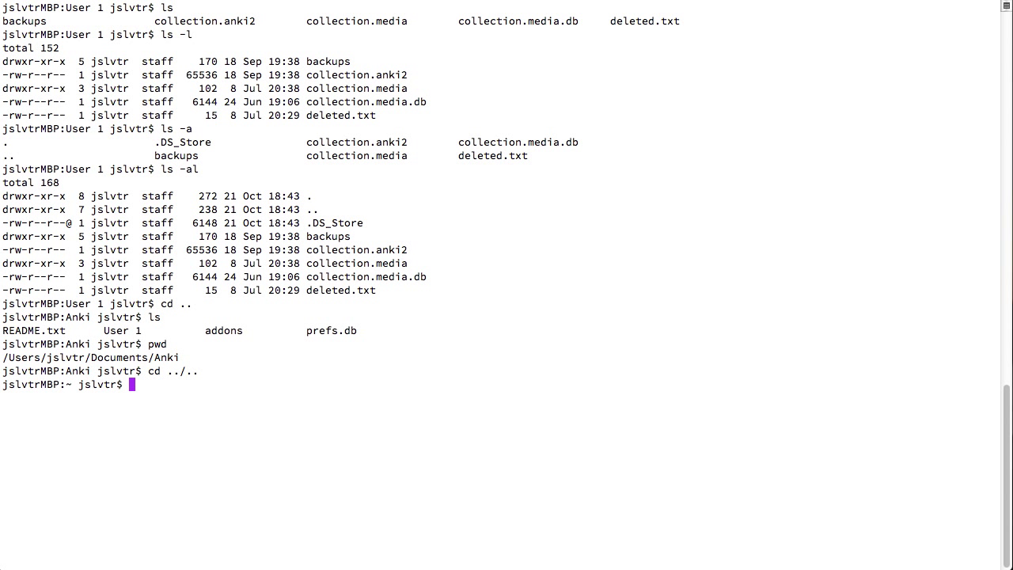
mouse_move(139, 410)
text(pwd)
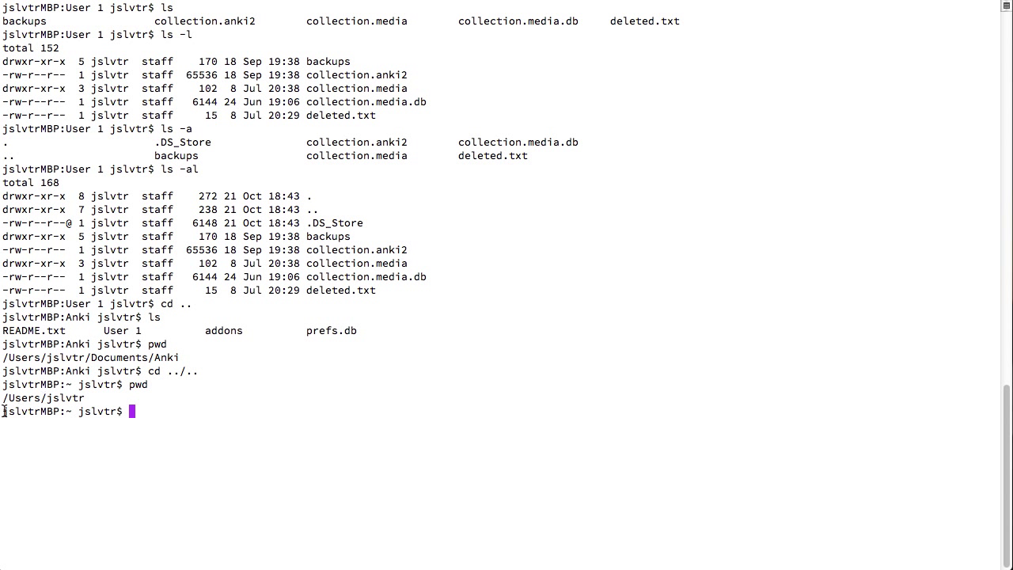
mouse_move(66, 399)
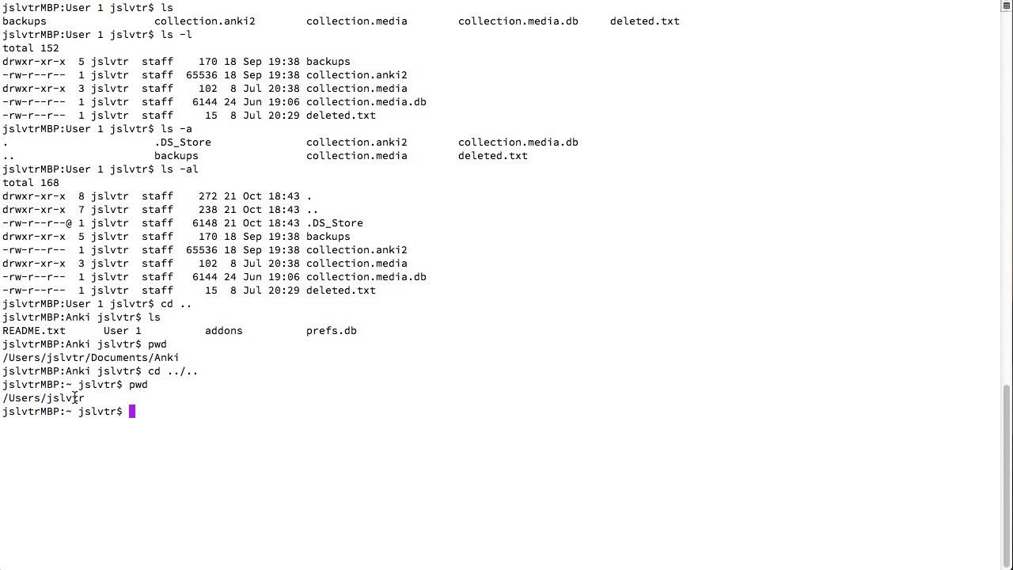
double_click(97, 412)
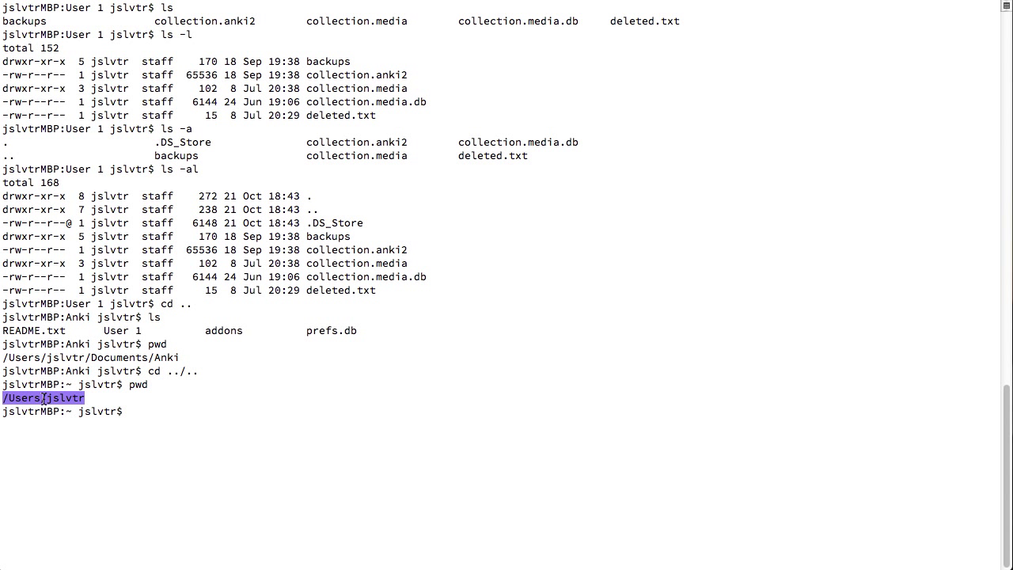
click(69, 399)
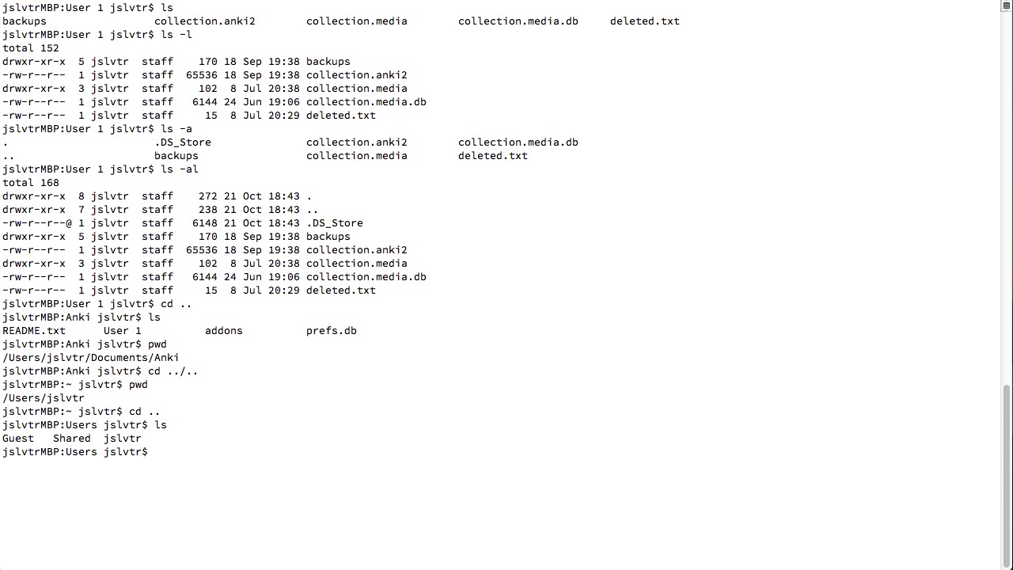
Change into the Guest folder with cd Guest.
text(cd)
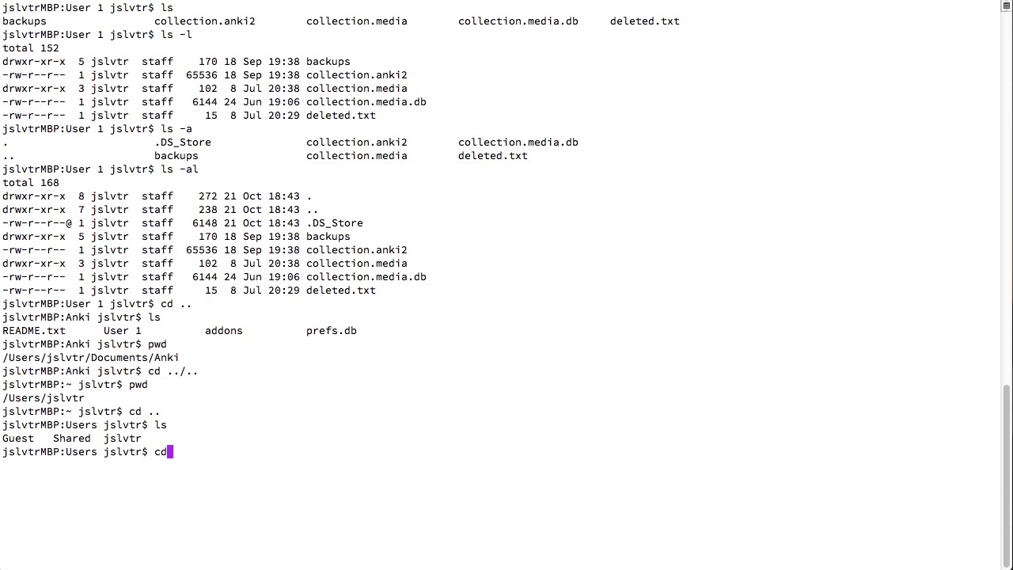
text(Guest)
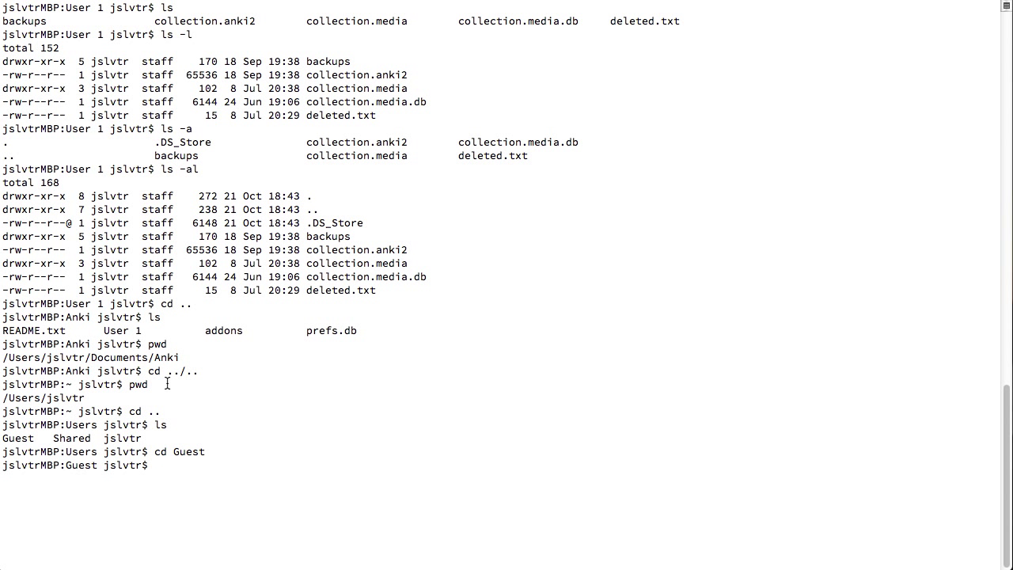
double_click(49, 466)
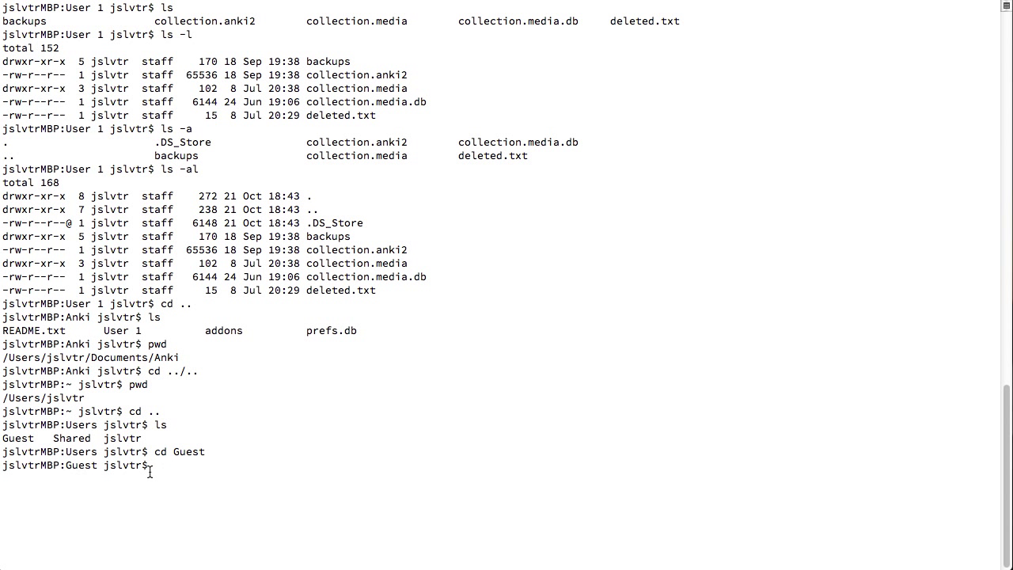
mouse_move(111, 466)
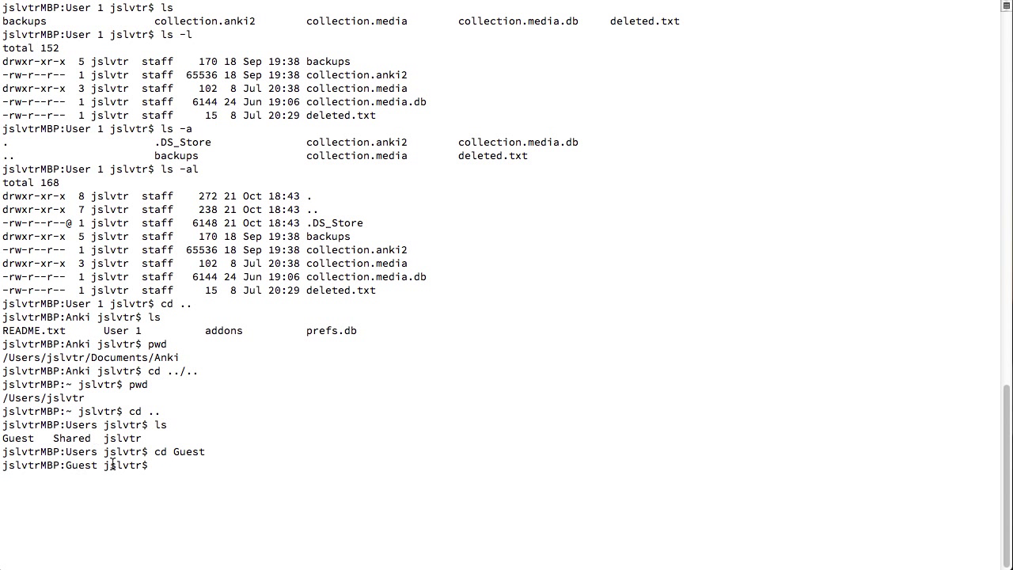